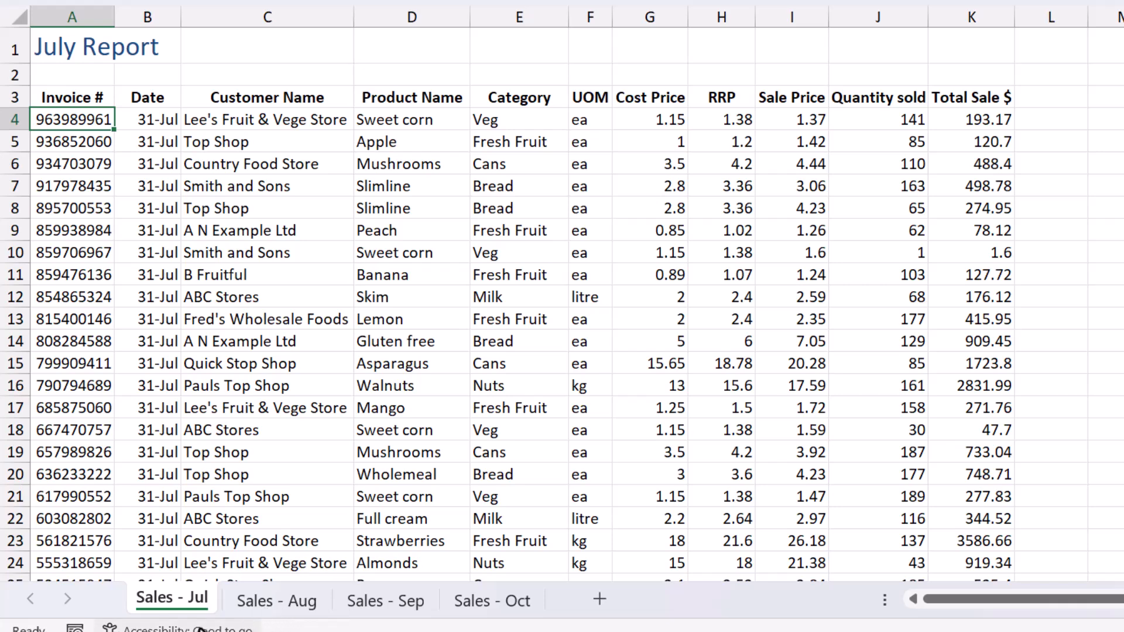
mouse_move(276, 602)
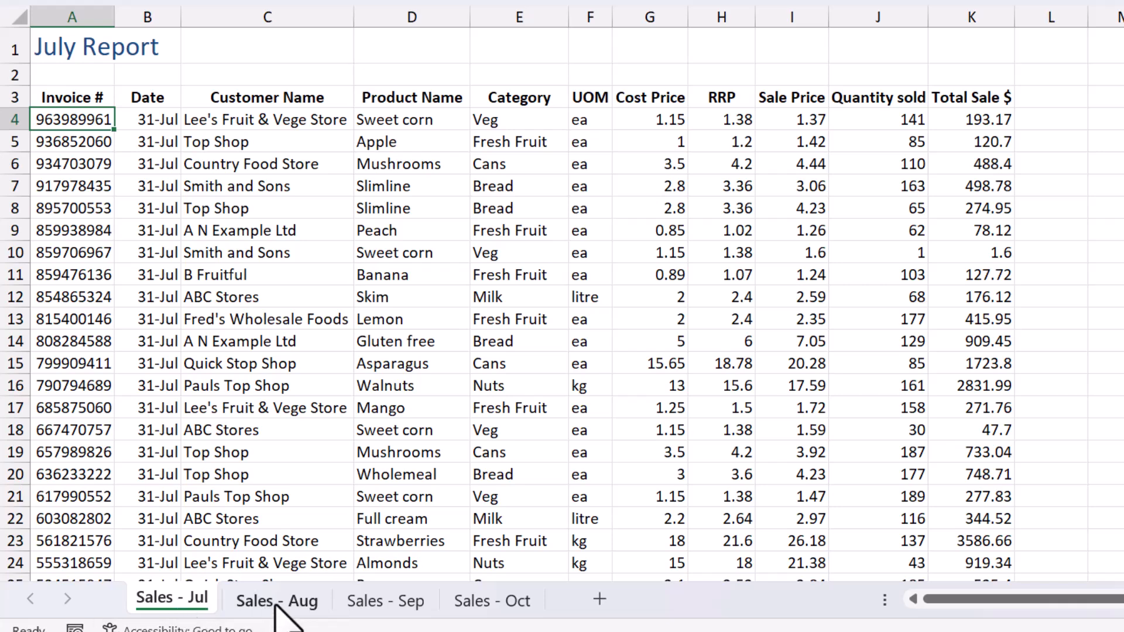
- Check the Sales - Aug and Sales - Jul sheets, then bring up the View commands
click(271, 600)
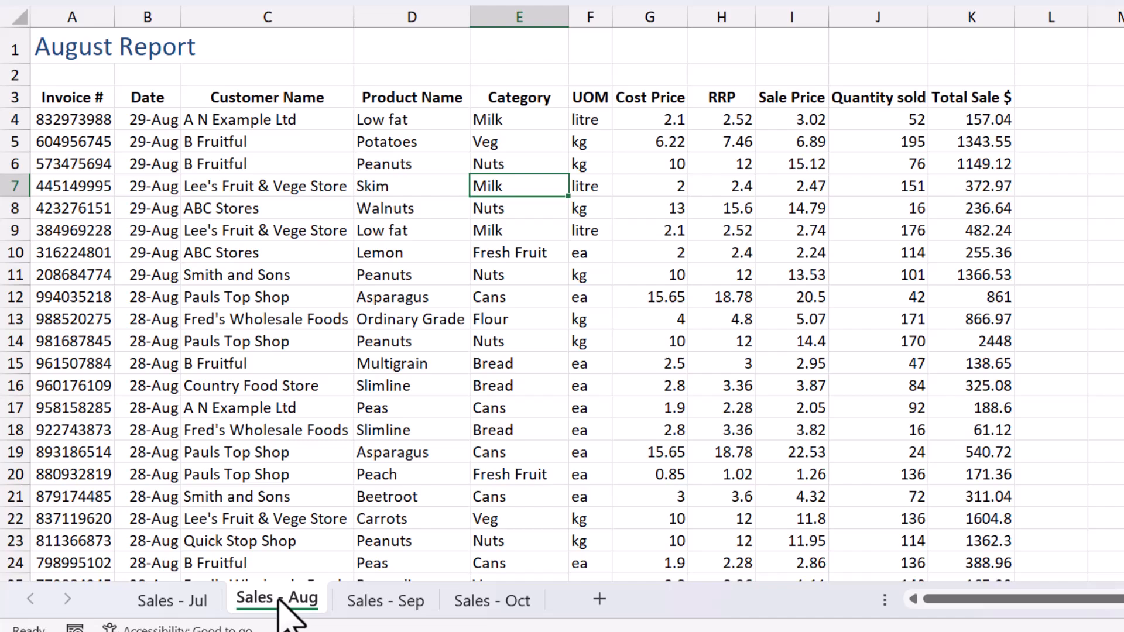
click(172, 599)
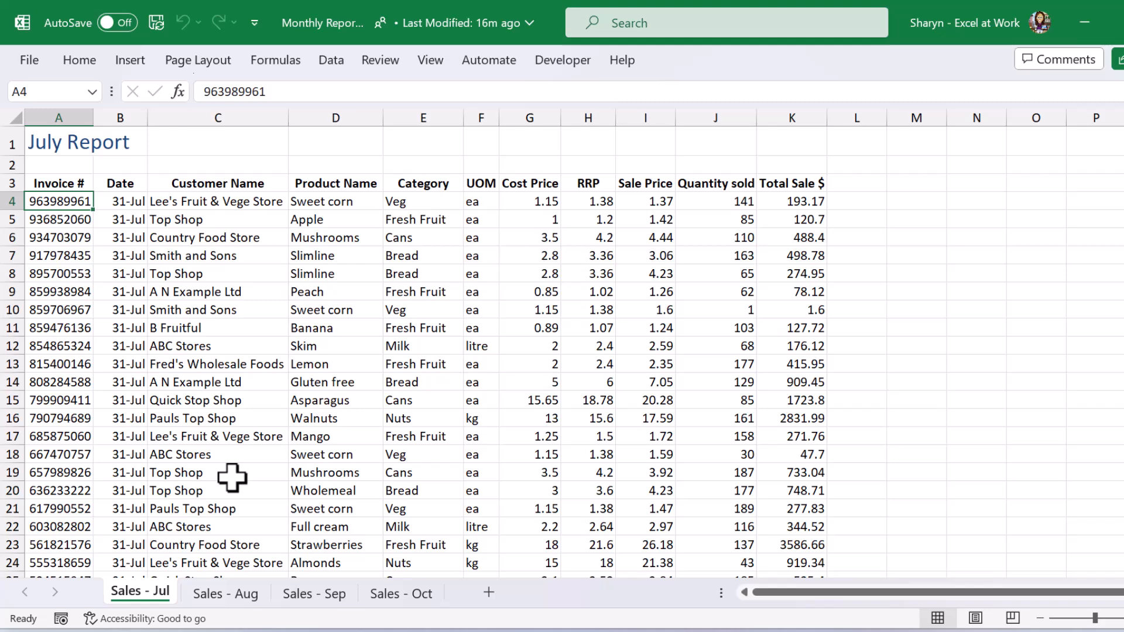
click(431, 60)
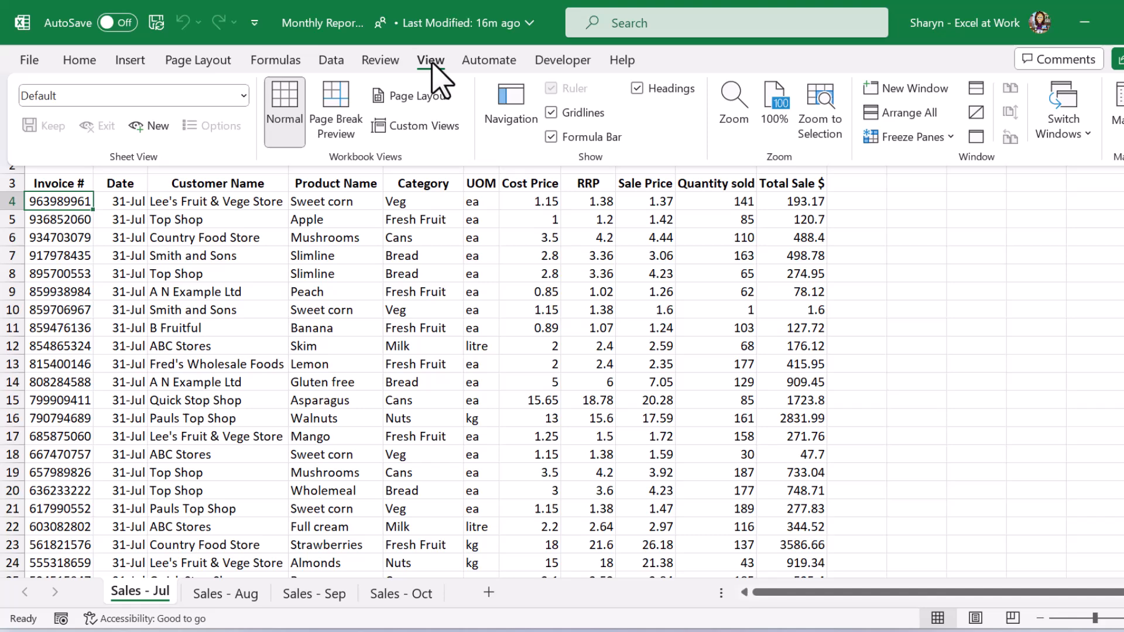
mouse_move(906, 181)
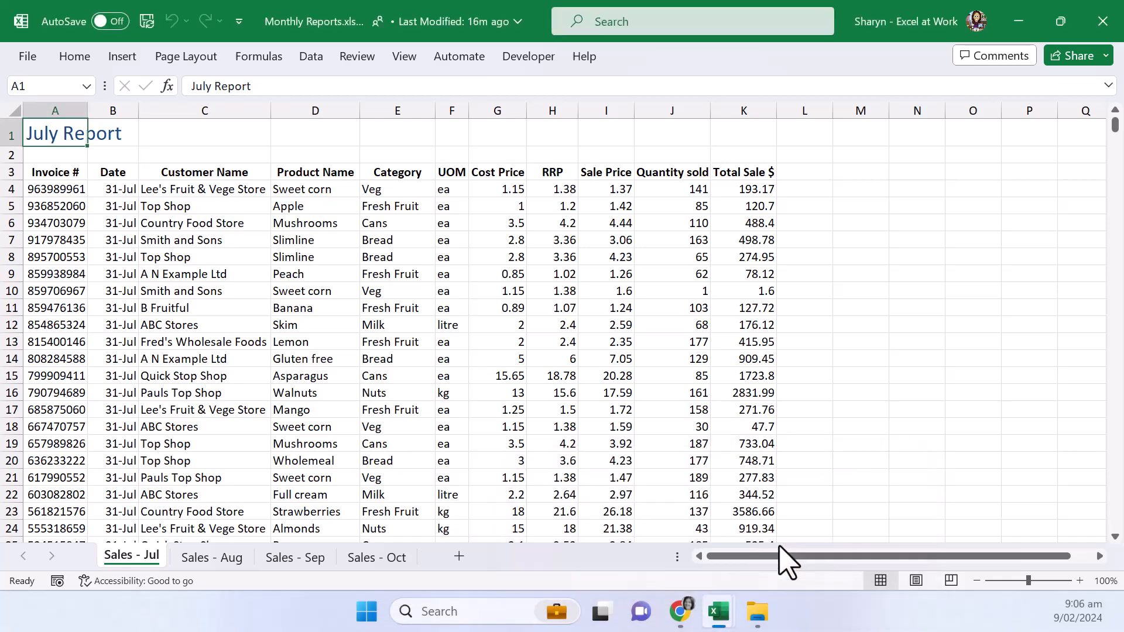
- Show the Sales - Aug sheet in the new window and switch to the workbook's other window
click(211, 558)
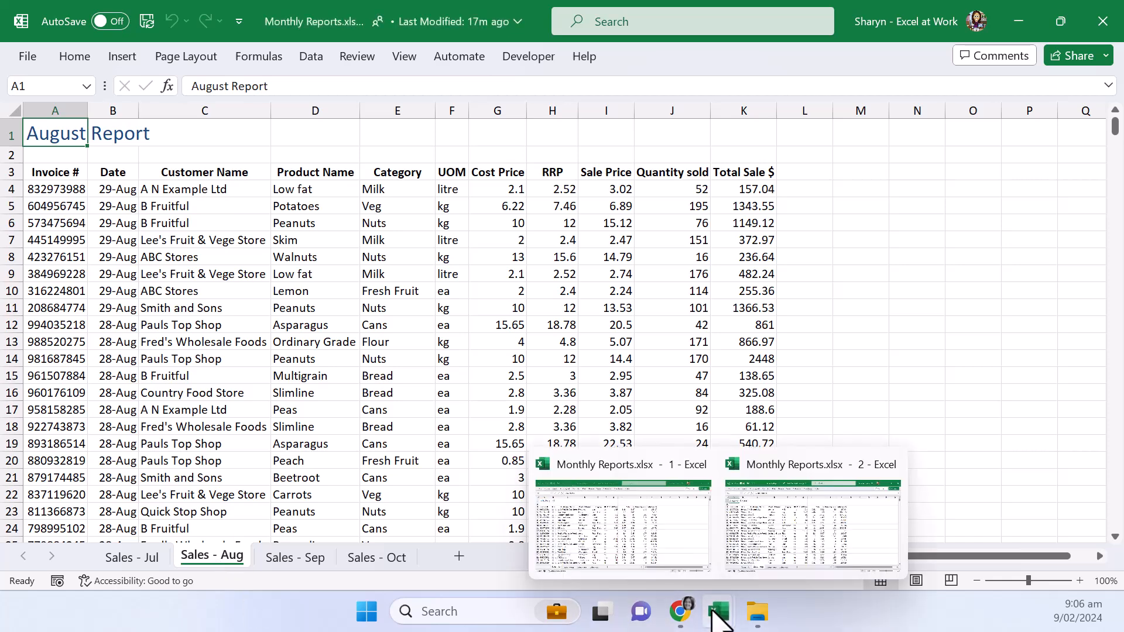
click(132, 557)
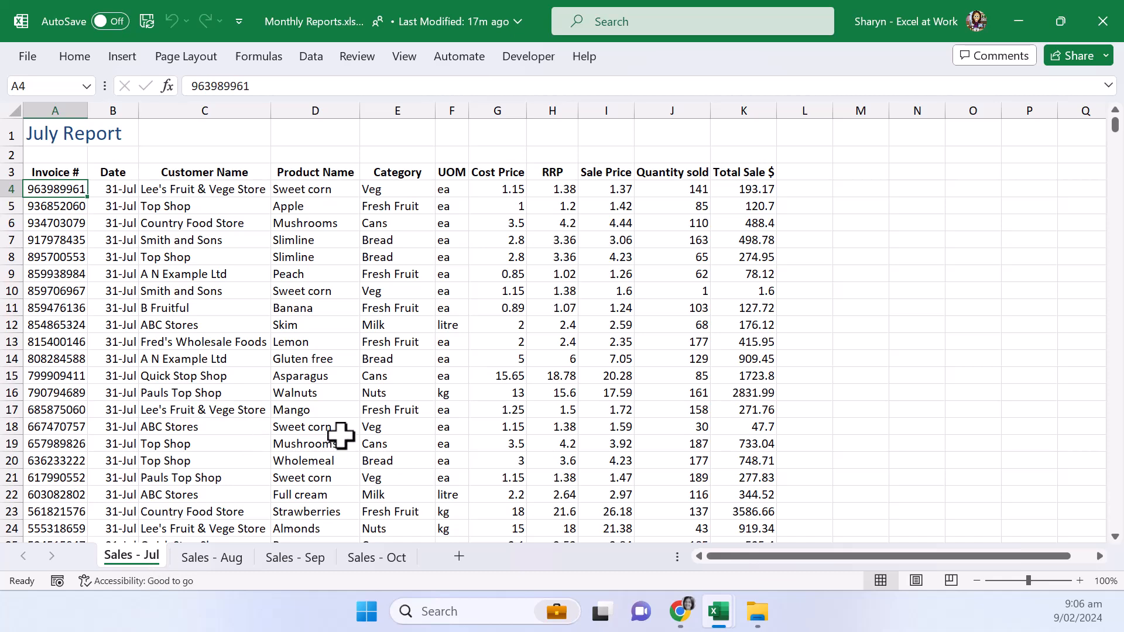
mouse_move(529, 47)
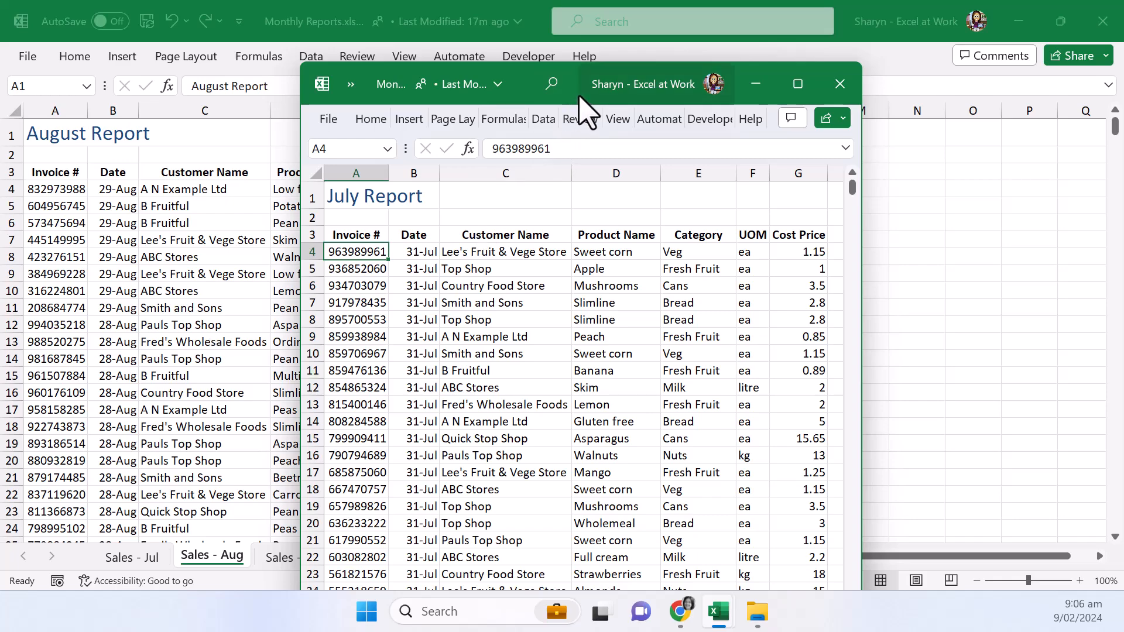
- Drag the smaller July window so it floats over the August window
drag(588, 84, 494, 129)
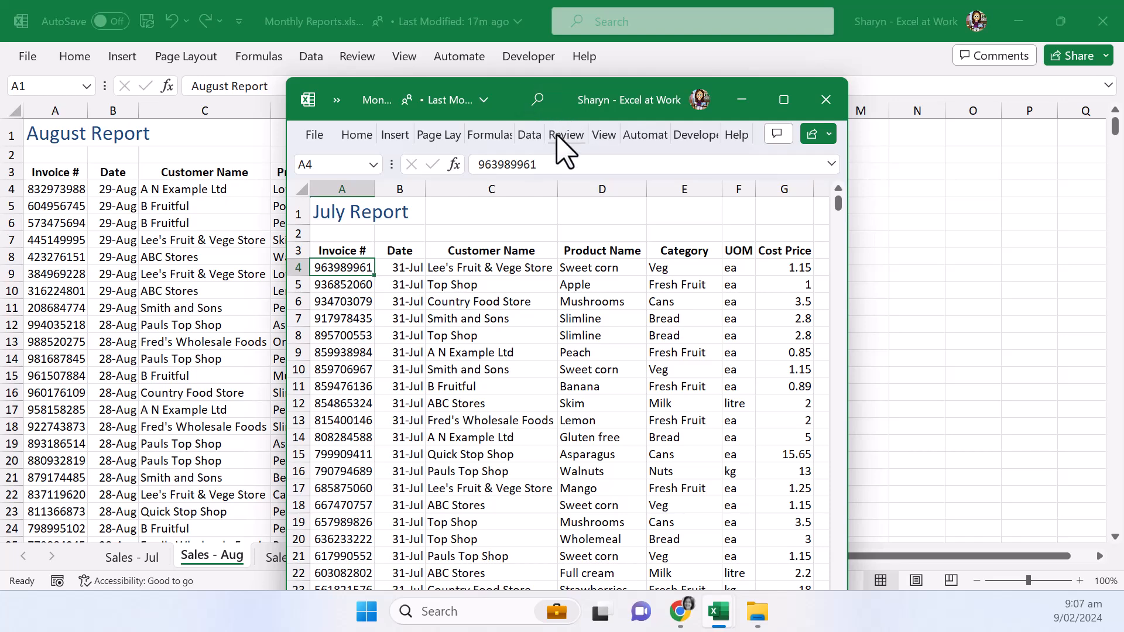
- In Arrange Windows from the July window, try Horizontal then choose Vertical
click(604, 135)
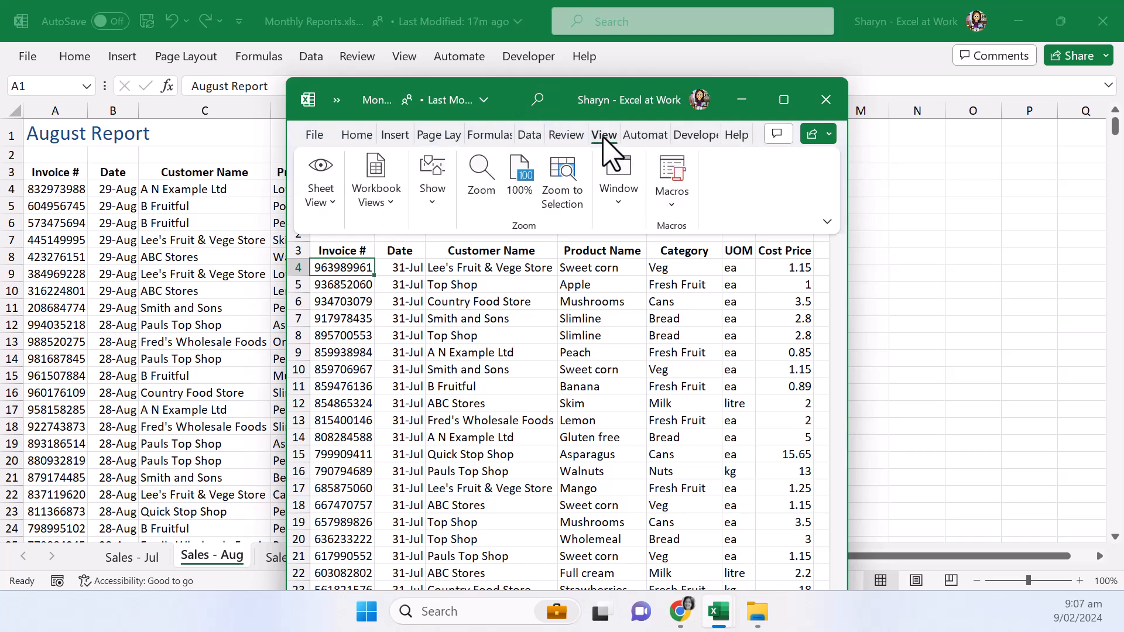
click(618, 176)
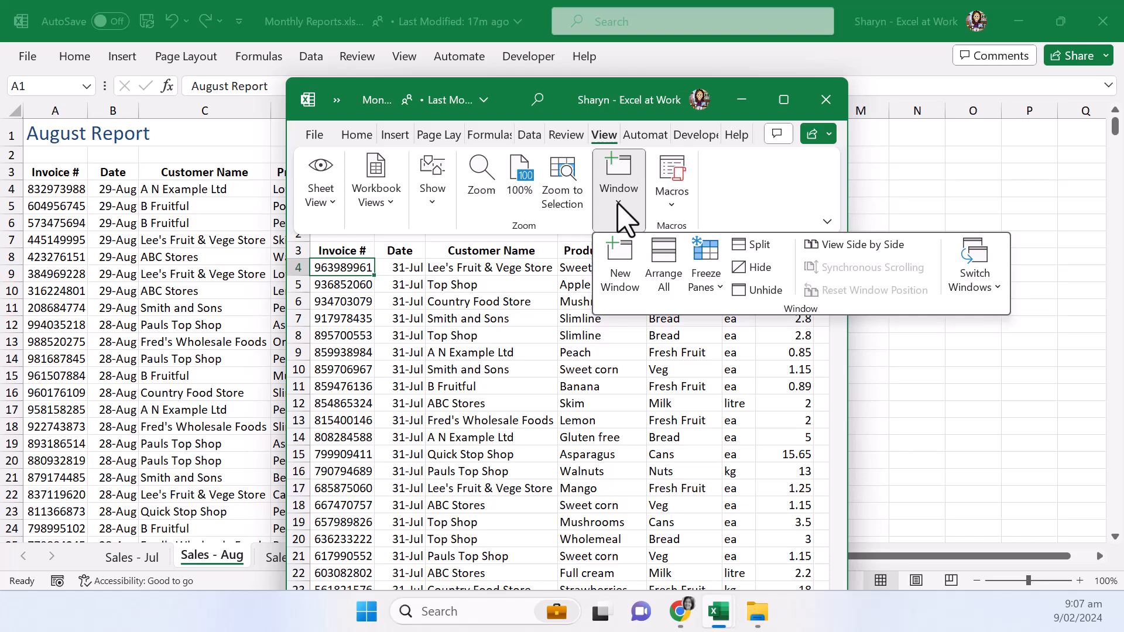
mouse_move(671, 274)
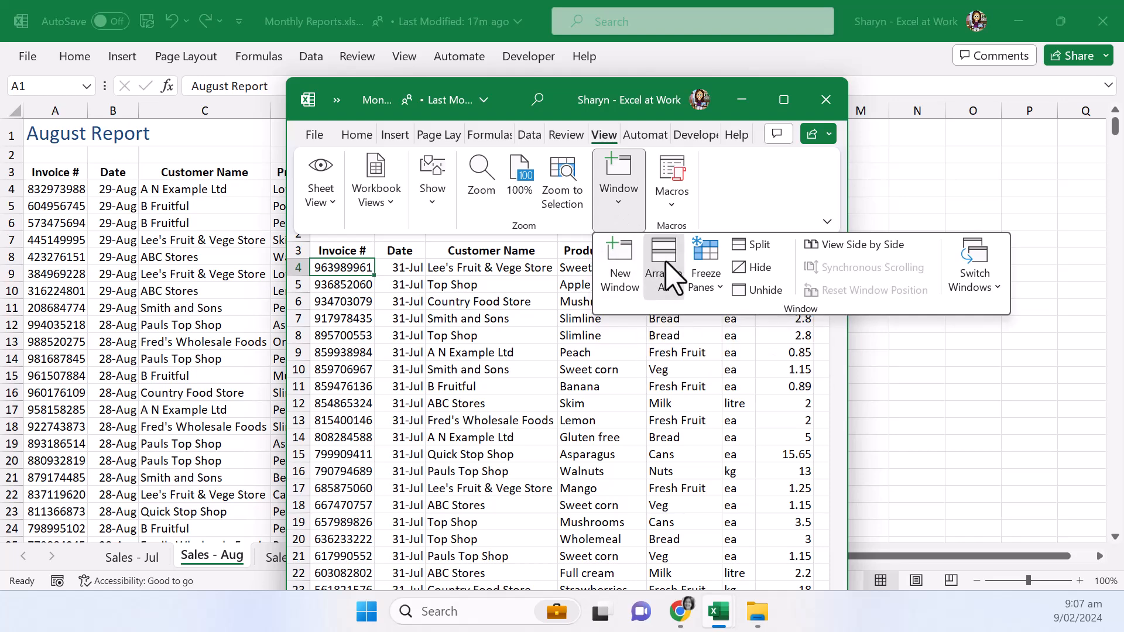
click(664, 254)
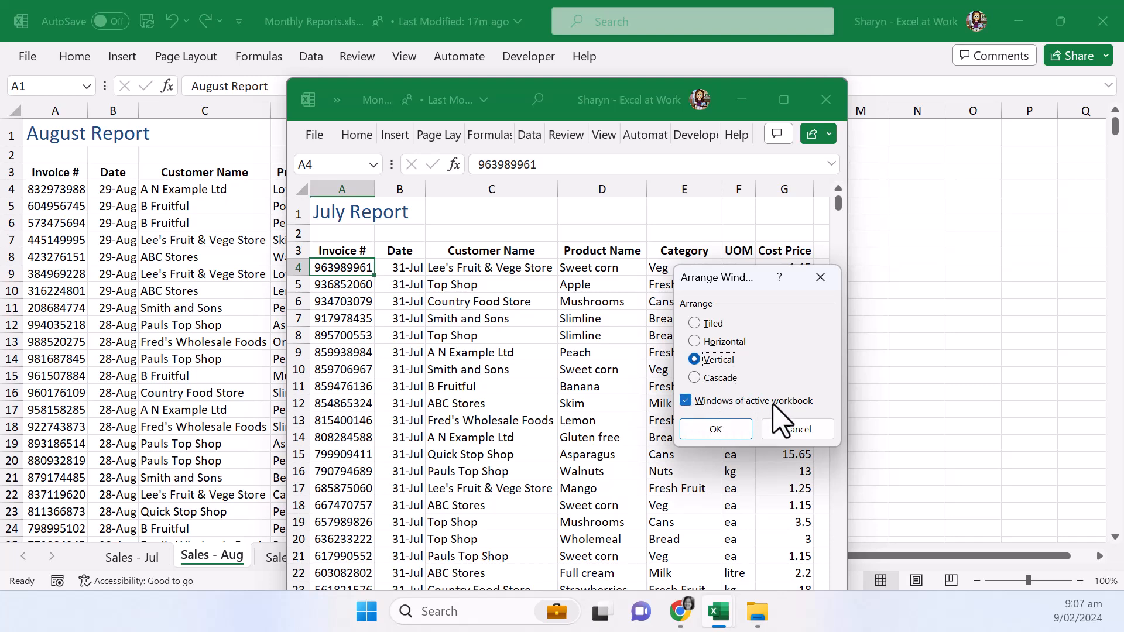
mouse_move(796, 423)
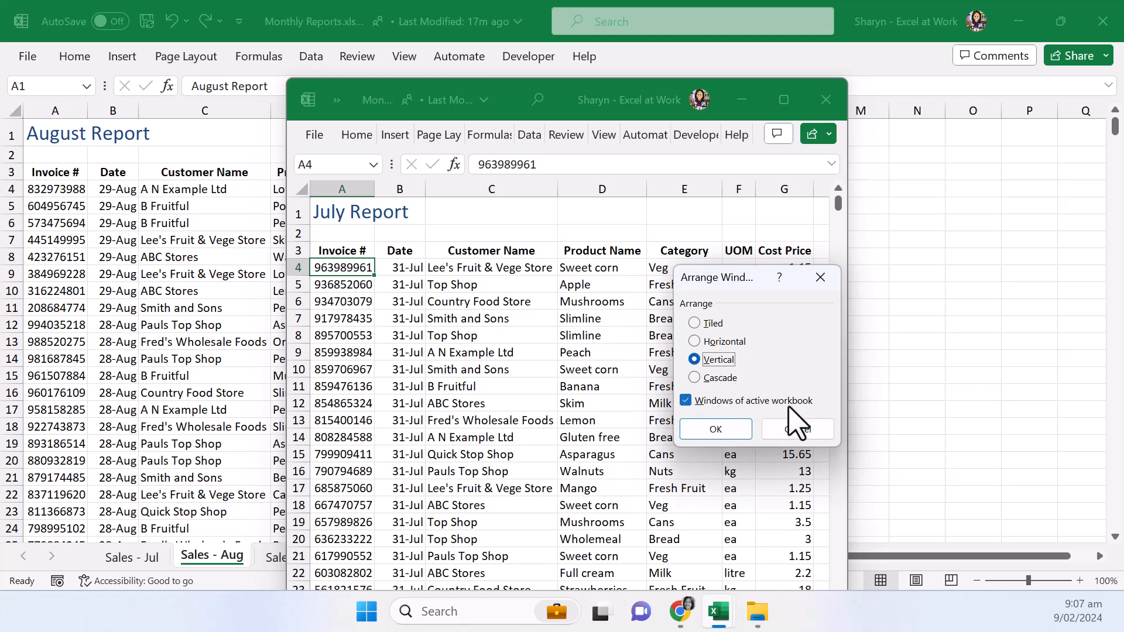
click(693, 342)
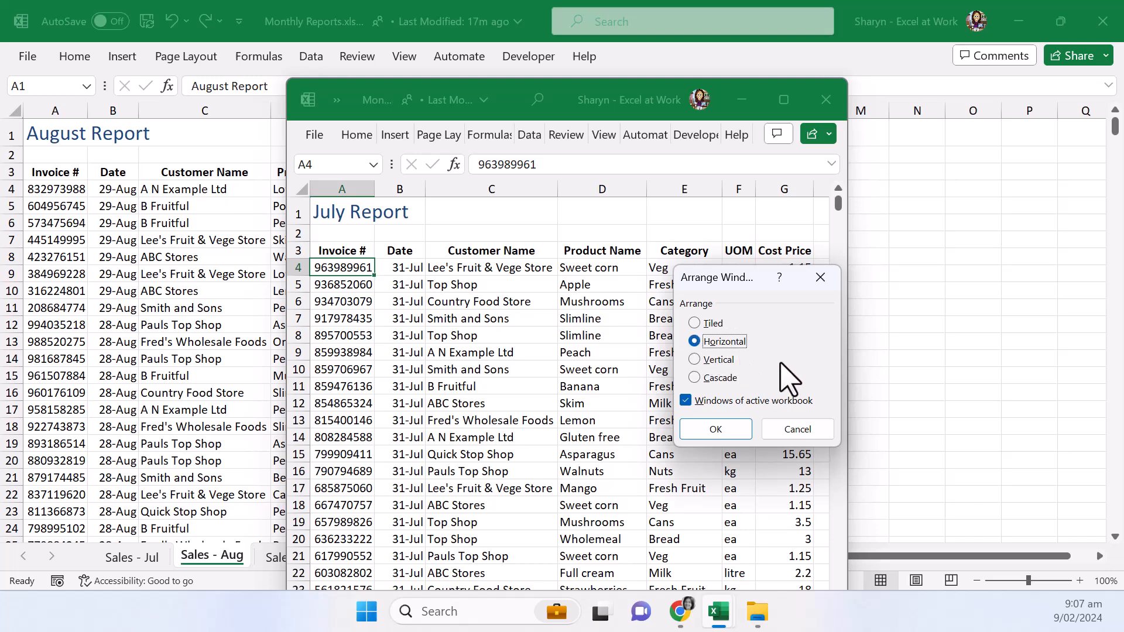
click(694, 359)
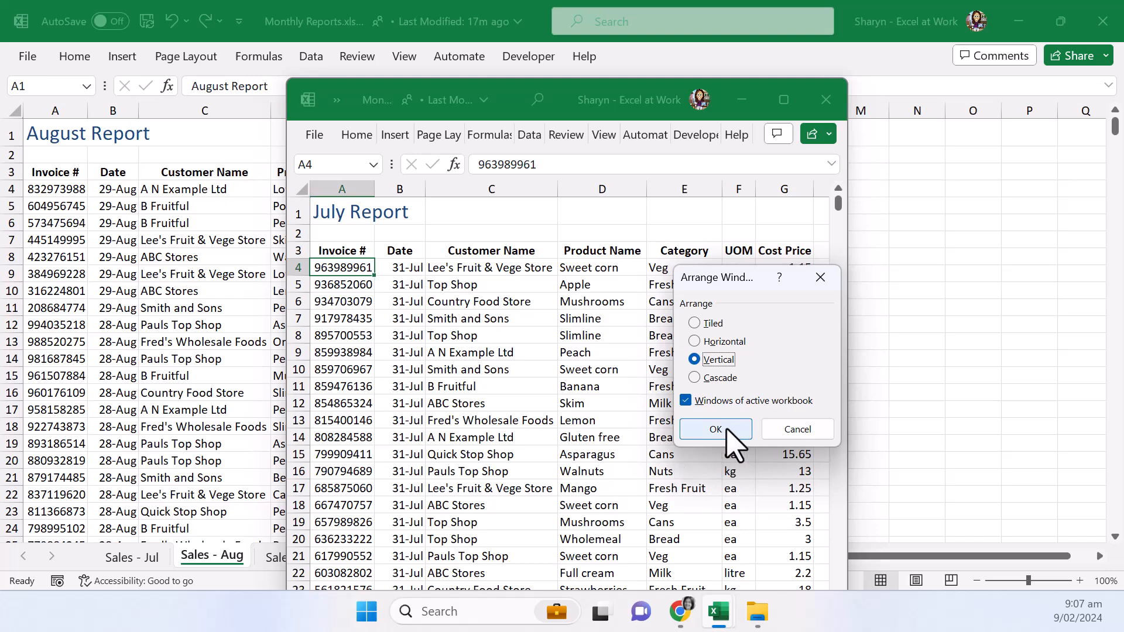
click(716, 428)
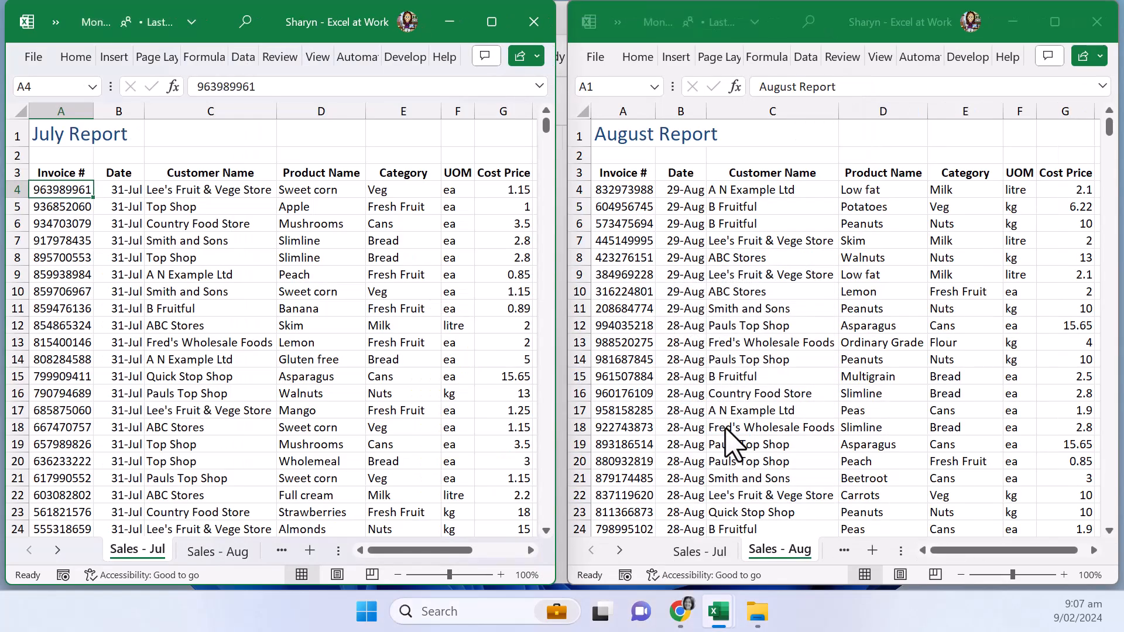
mouse_move(566, 383)
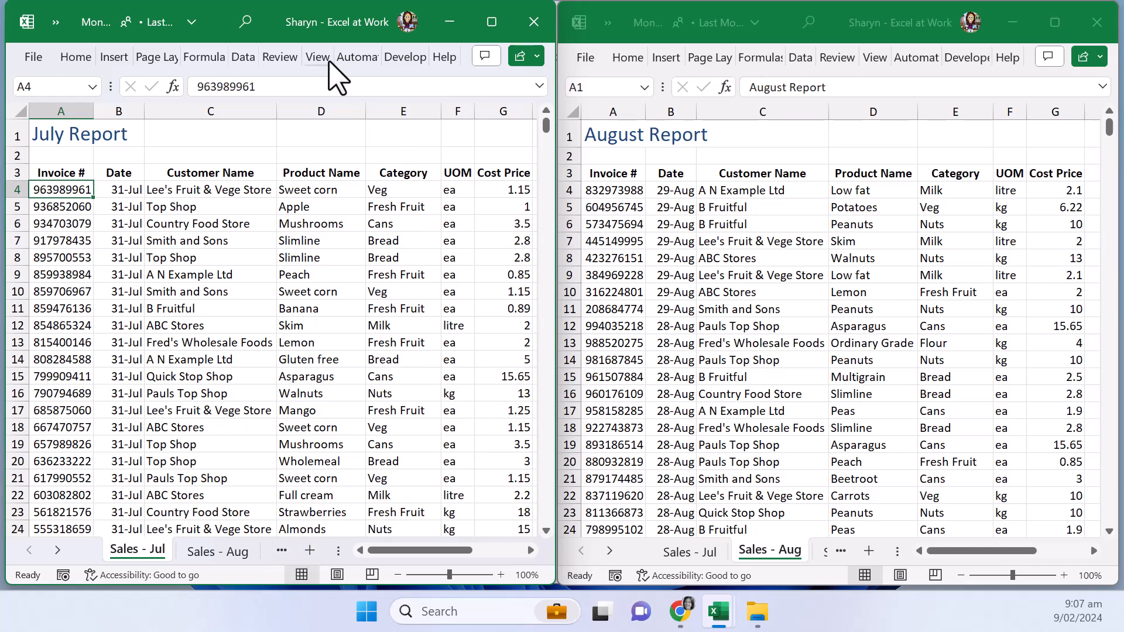
click(317, 56)
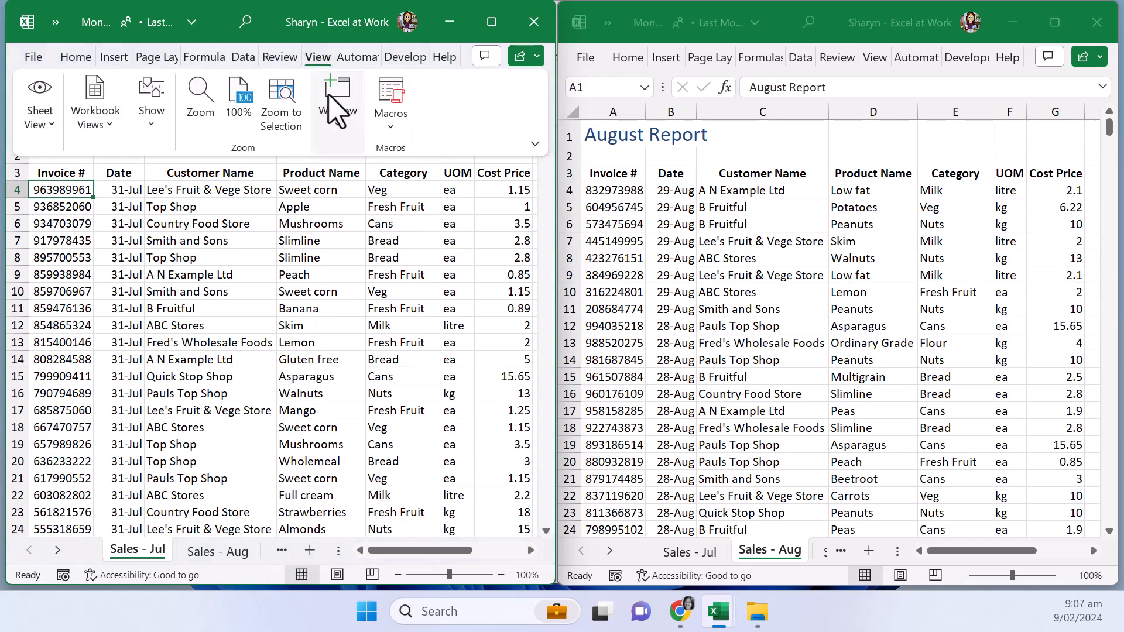
mouse_move(339, 107)
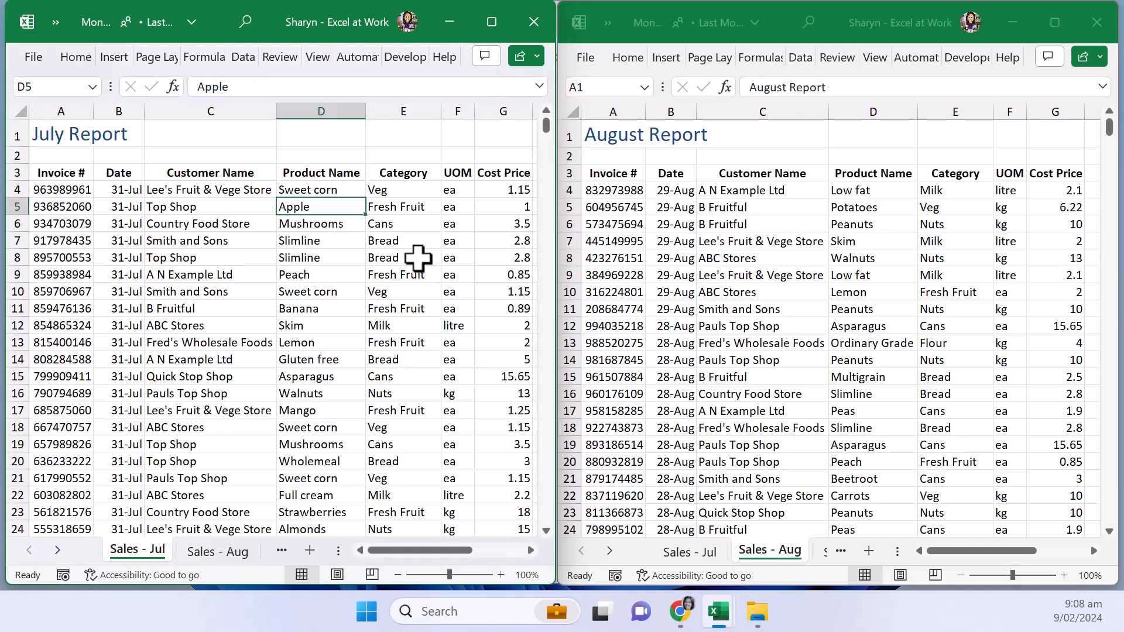
mouse_move(407, 263)
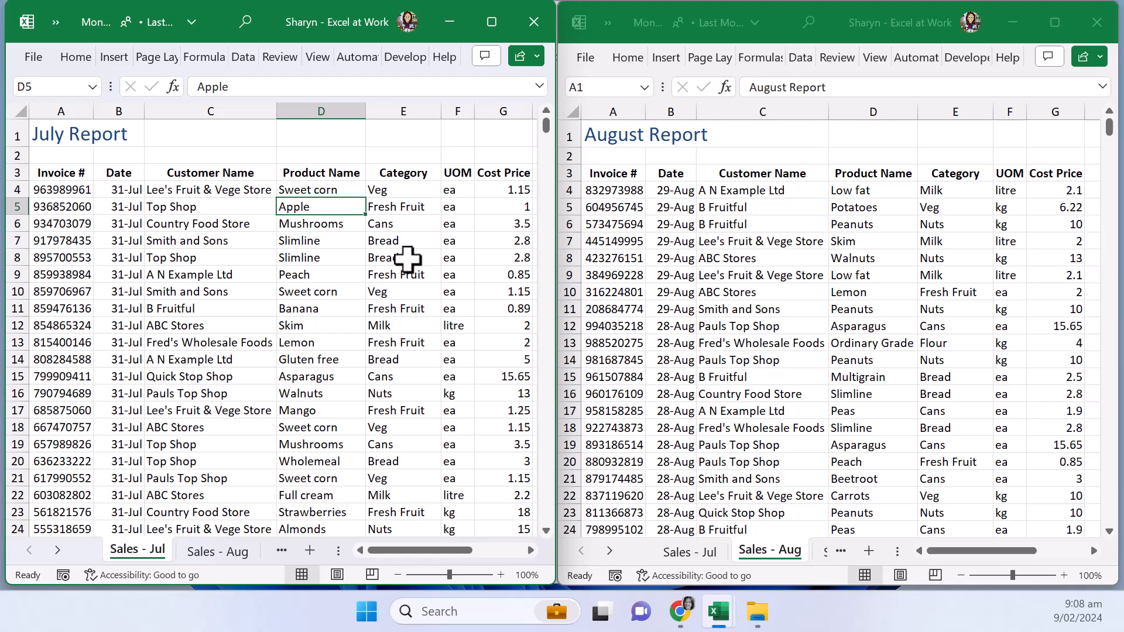
scroll(down, 3)
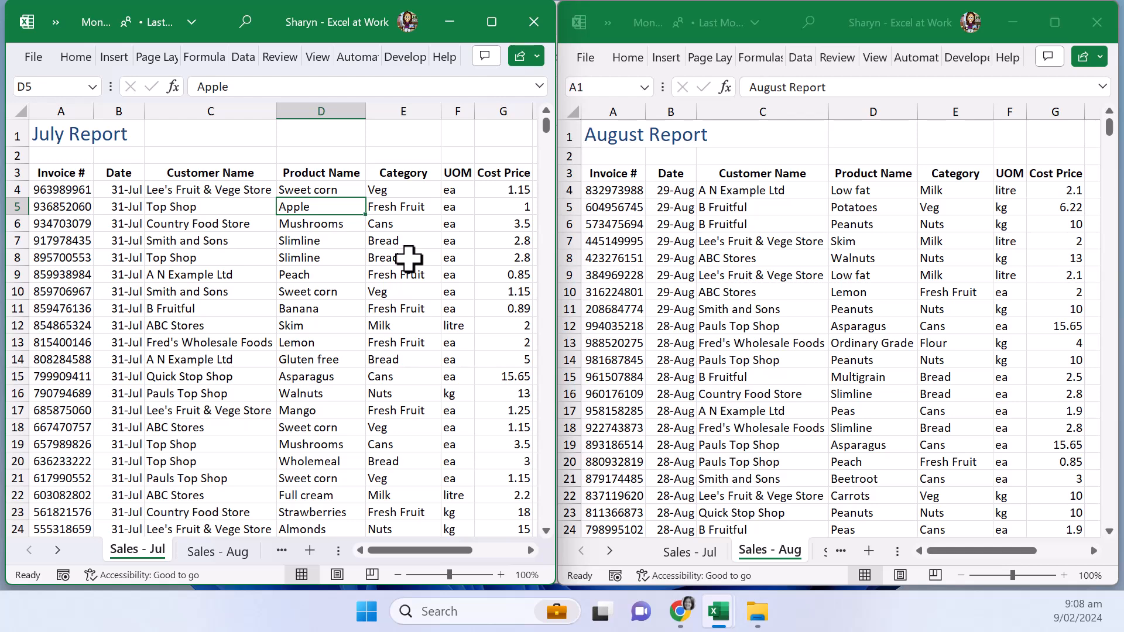
click(321, 224)
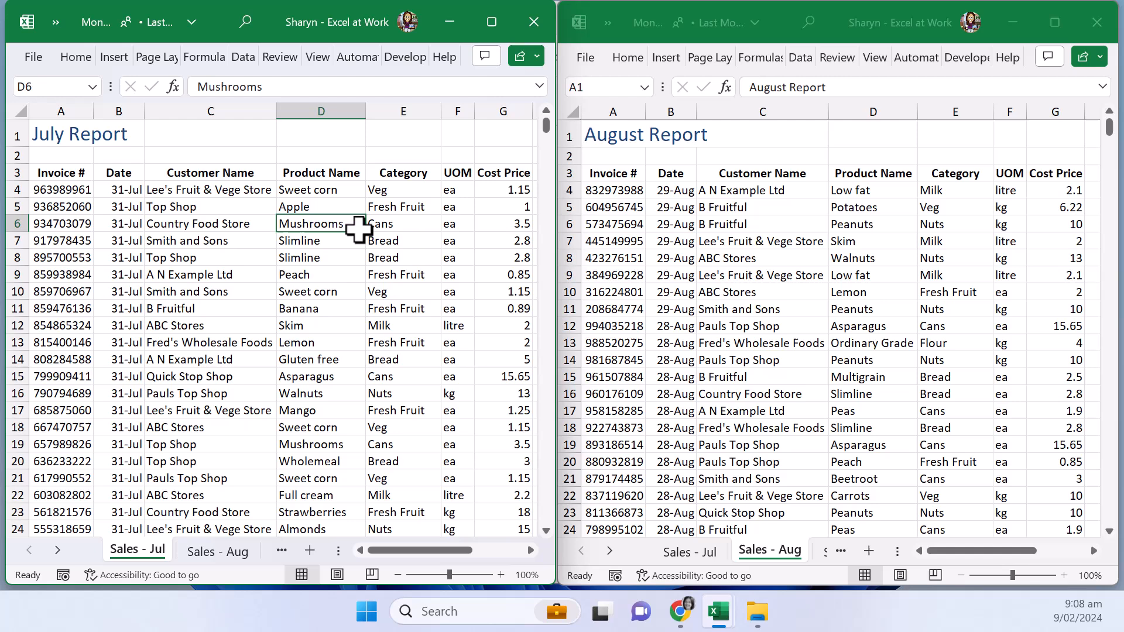
mouse_move(356, 241)
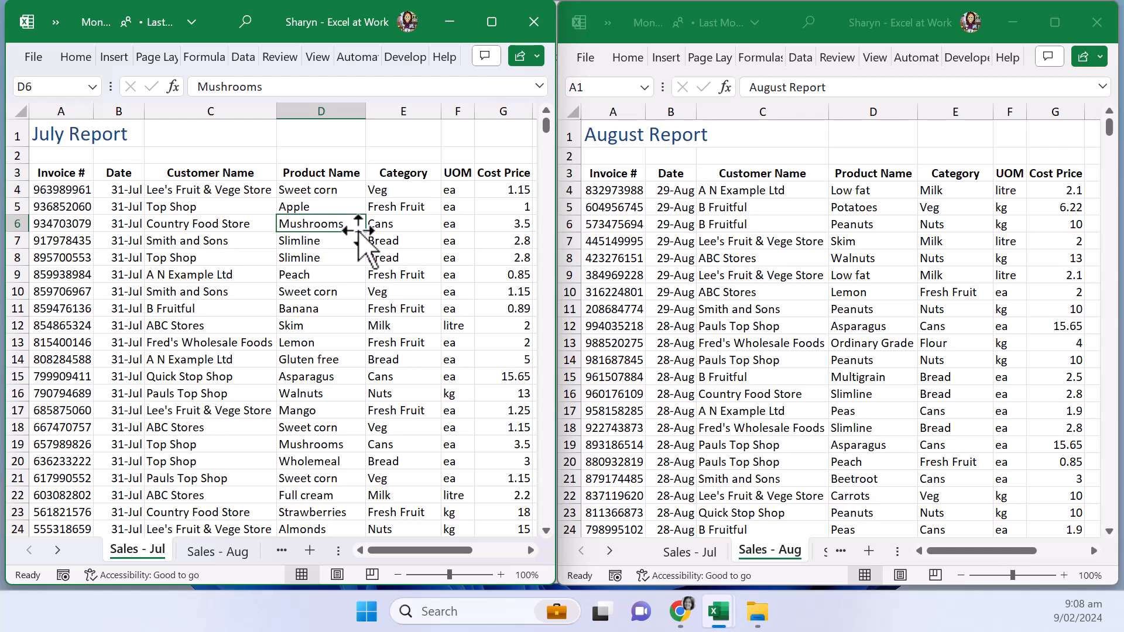
click(317, 56)
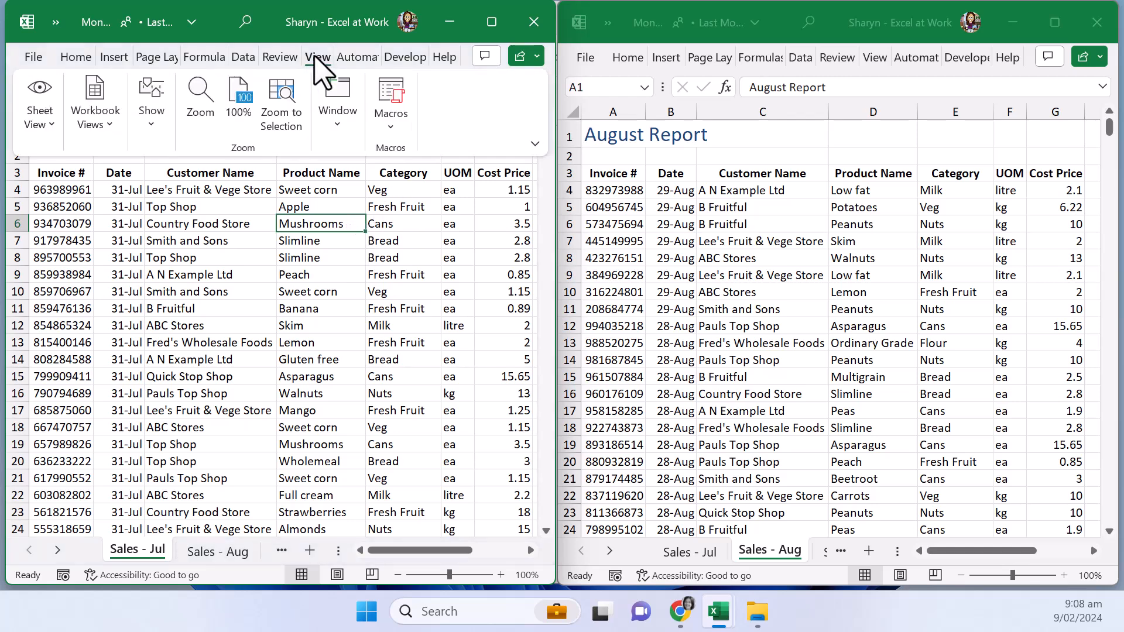
- Turn off View Side by Side so the July window overlaps August, then show its view settings
click(337, 96)
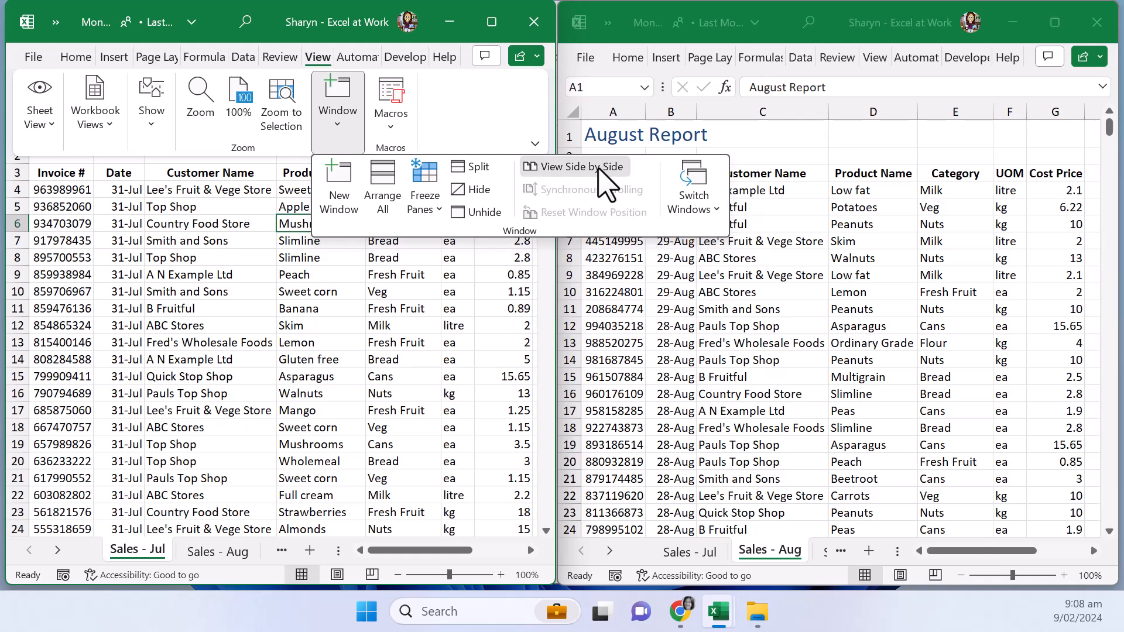
click(575, 166)
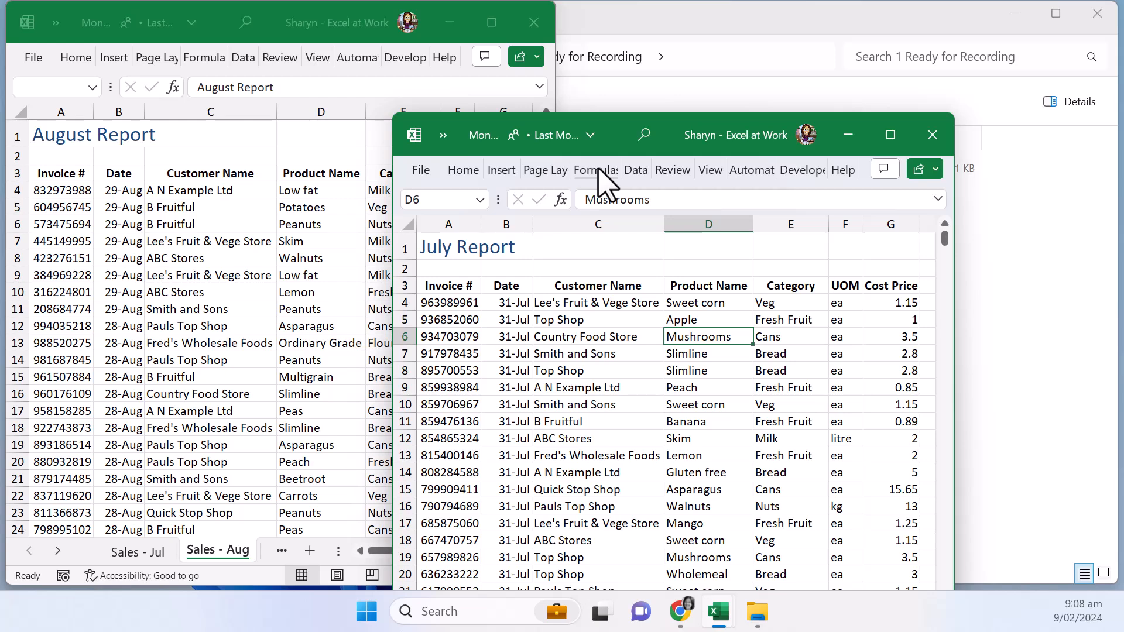
mouse_move(709, 185)
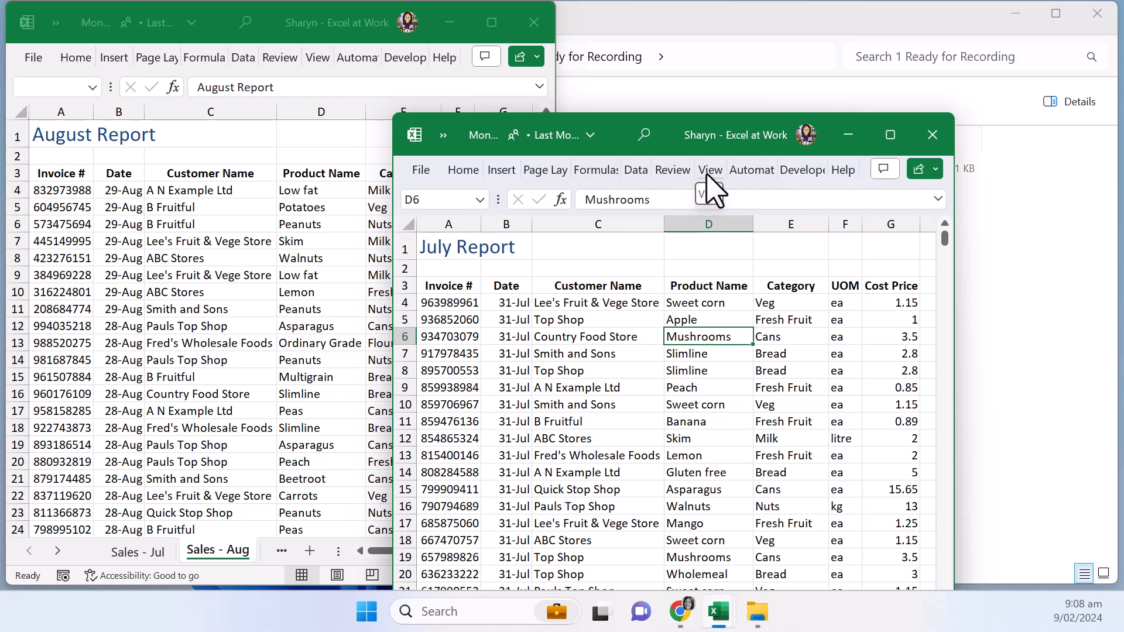
click(709, 170)
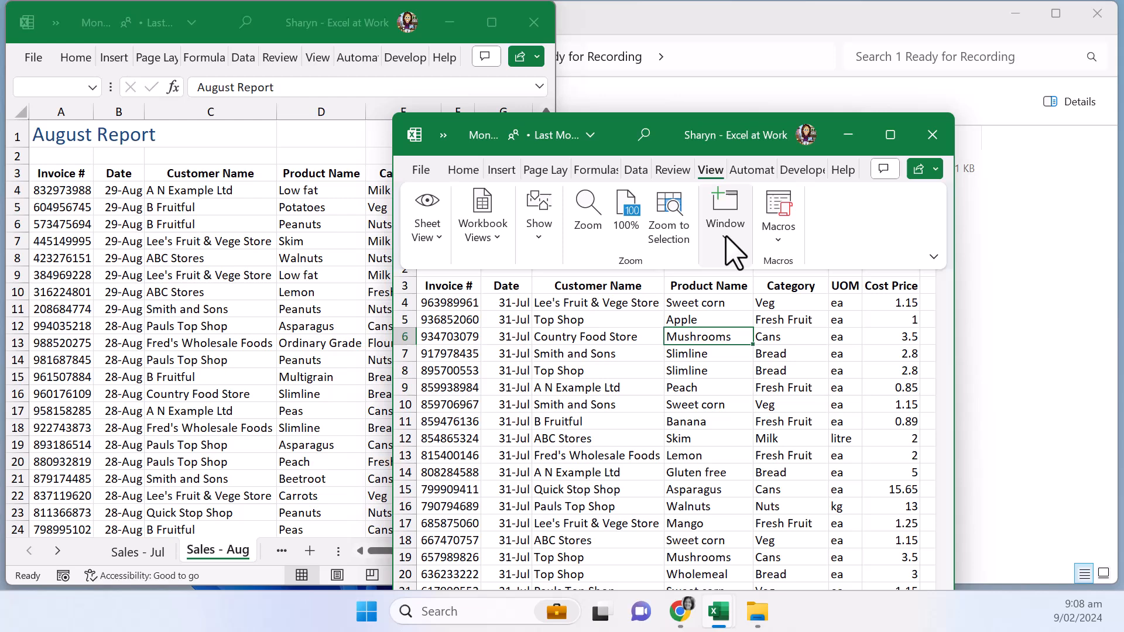
- Bring up the Window arrangement commands in the July window
click(725, 212)
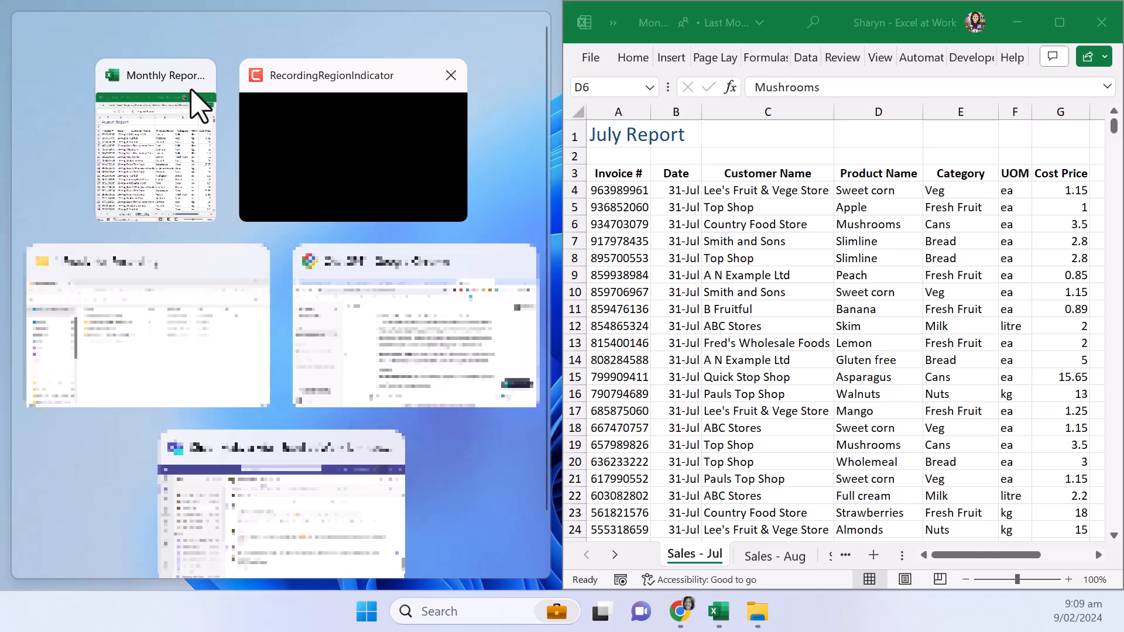
mouse_move(175, 140)
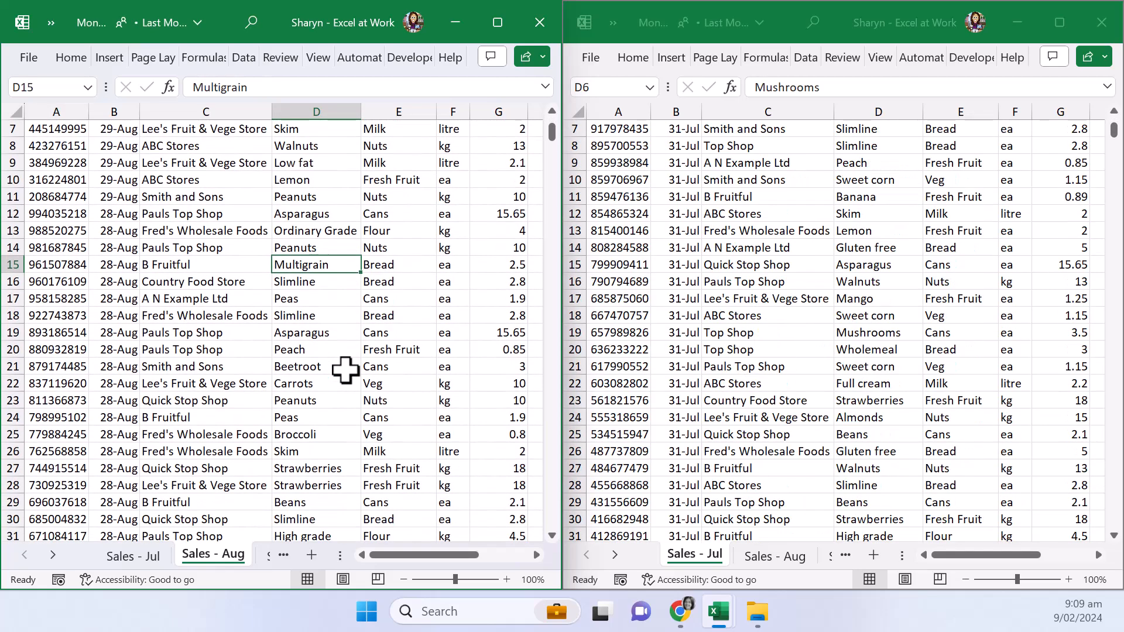
- Confirm synchronous scrolling, then show Sales - Jul on the left and Sales - Aug on the right
scroll(down, 3)
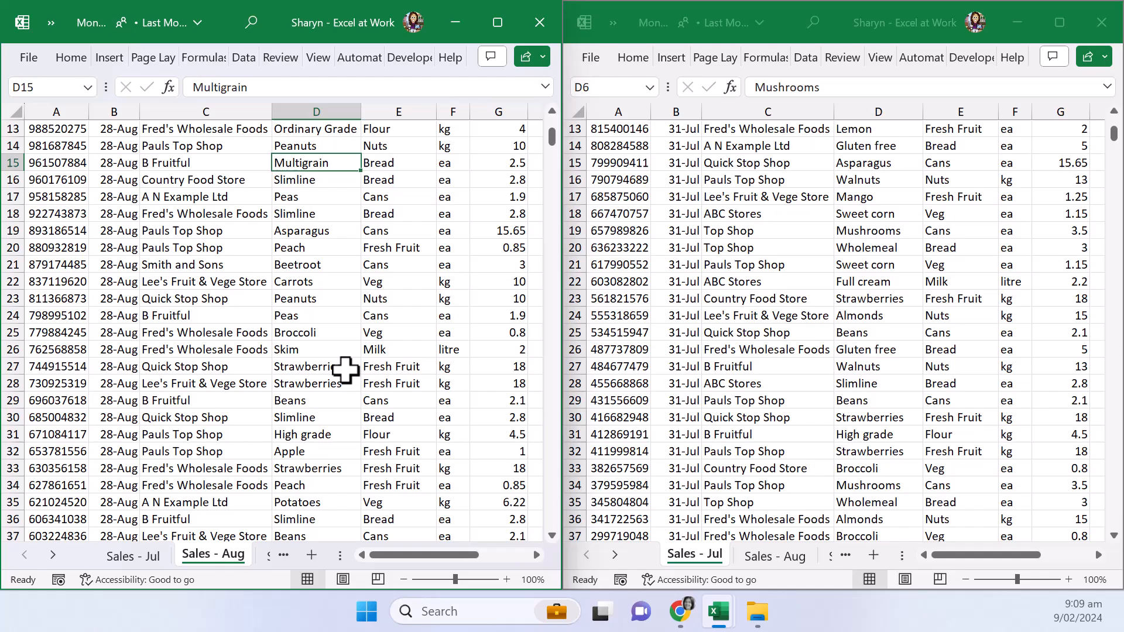
scroll(down, 3)
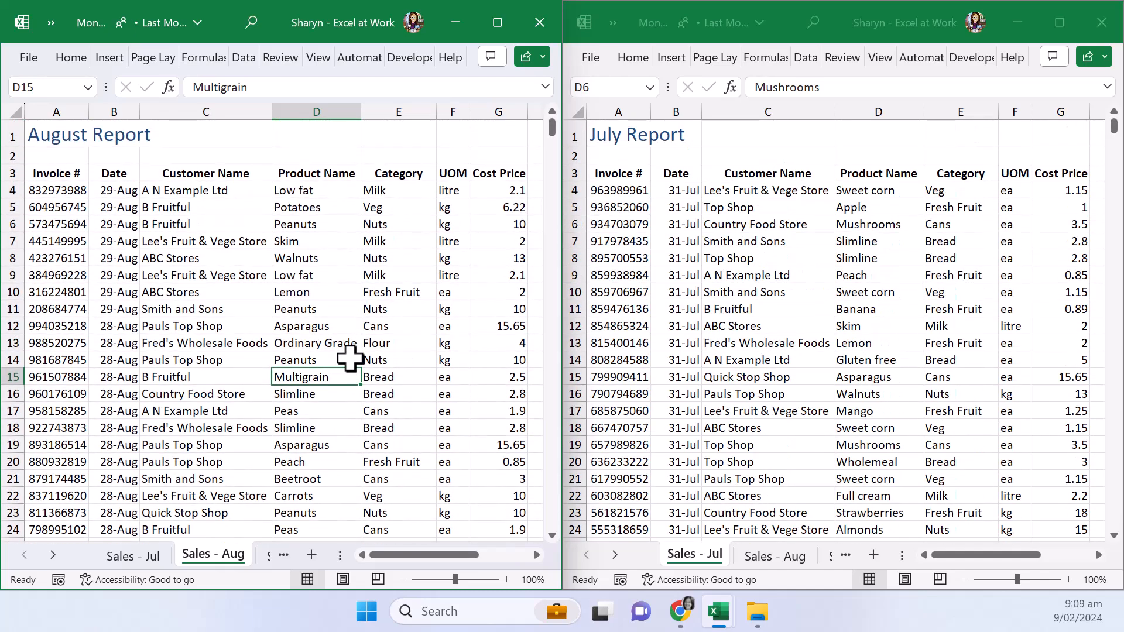
click(133, 555)
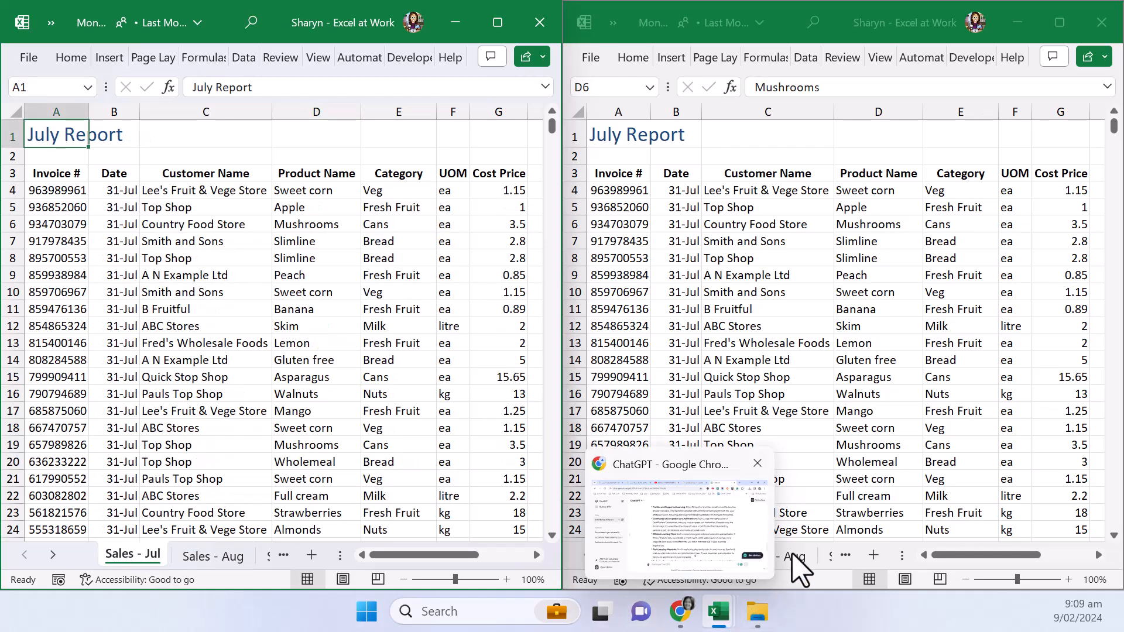
click(776, 554)
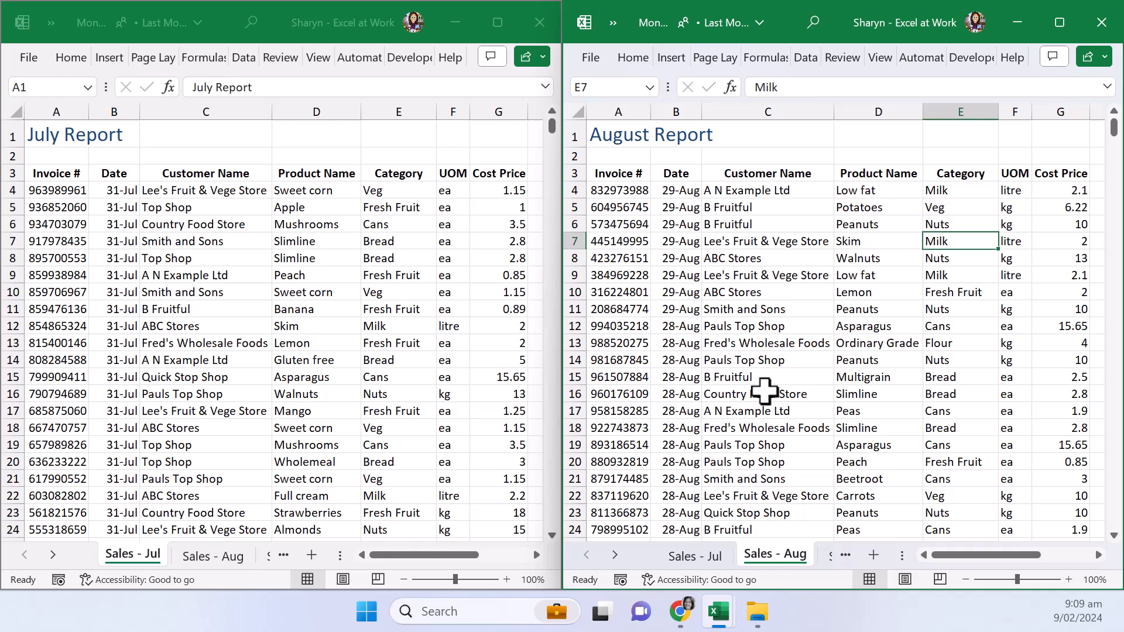
mouse_move(766, 421)
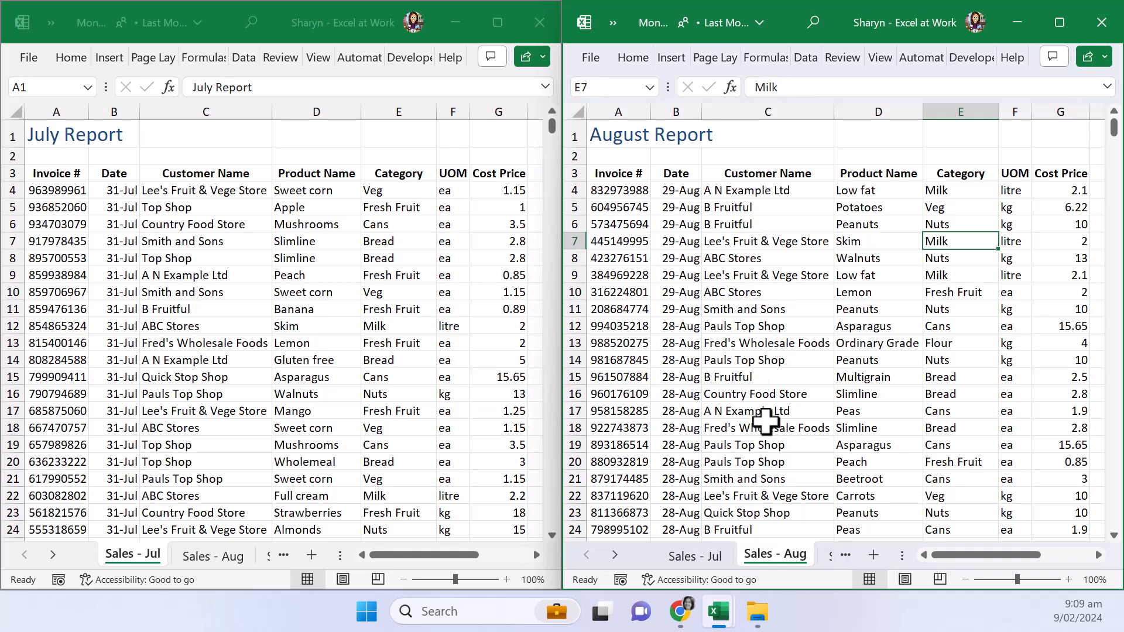